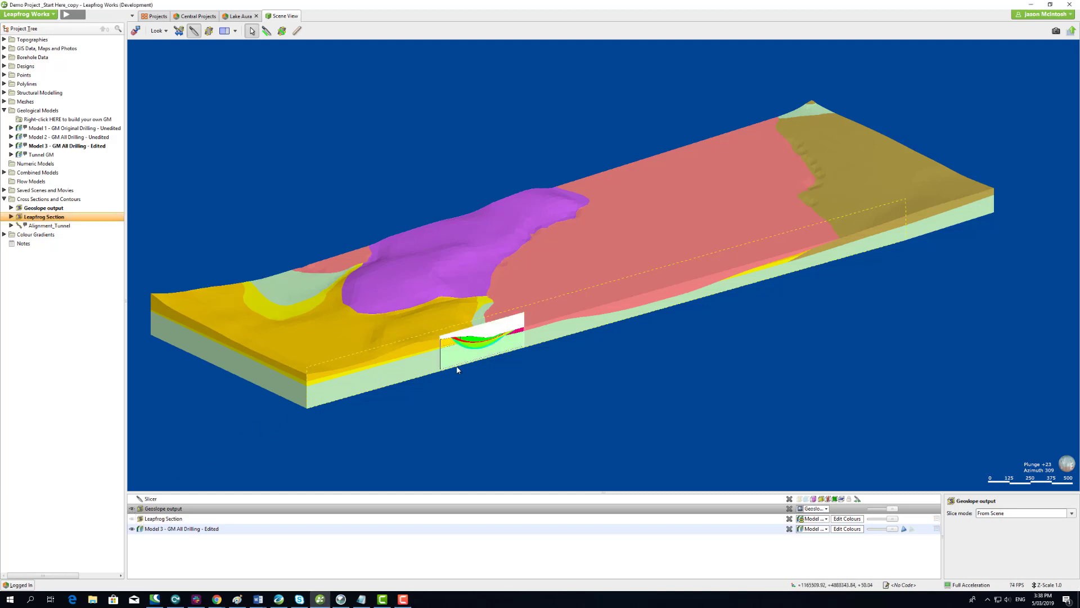
- Orbit the scene so the Geoslope output section faces the camera
{"action": "left_click_drag", "start_coordinate": [456, 371], "coordinate": [352, 343]}
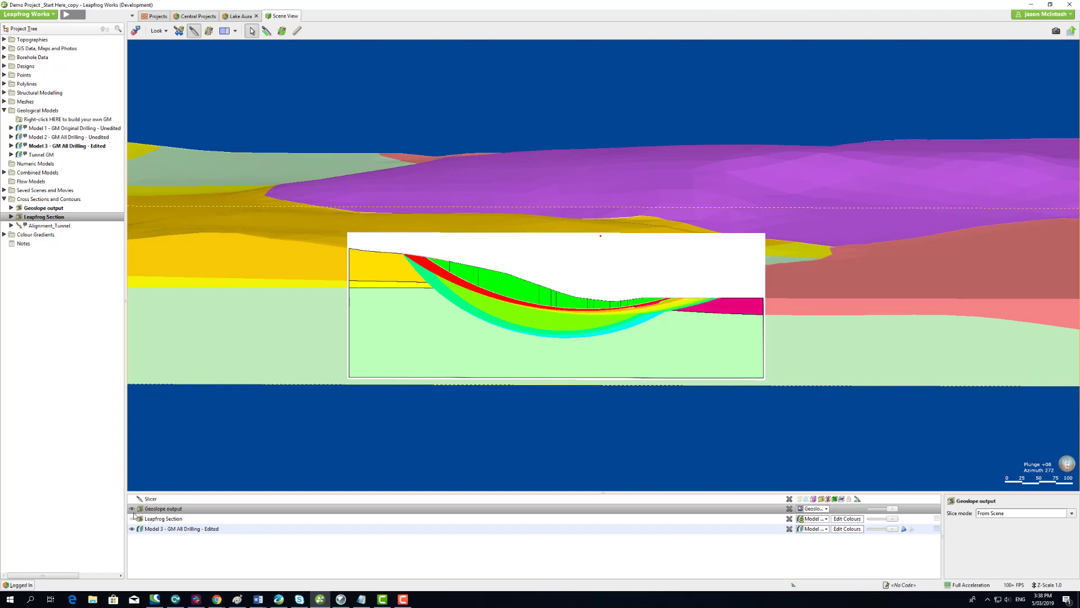
{"action": "mouse_move", "coordinate": [132, 518]}
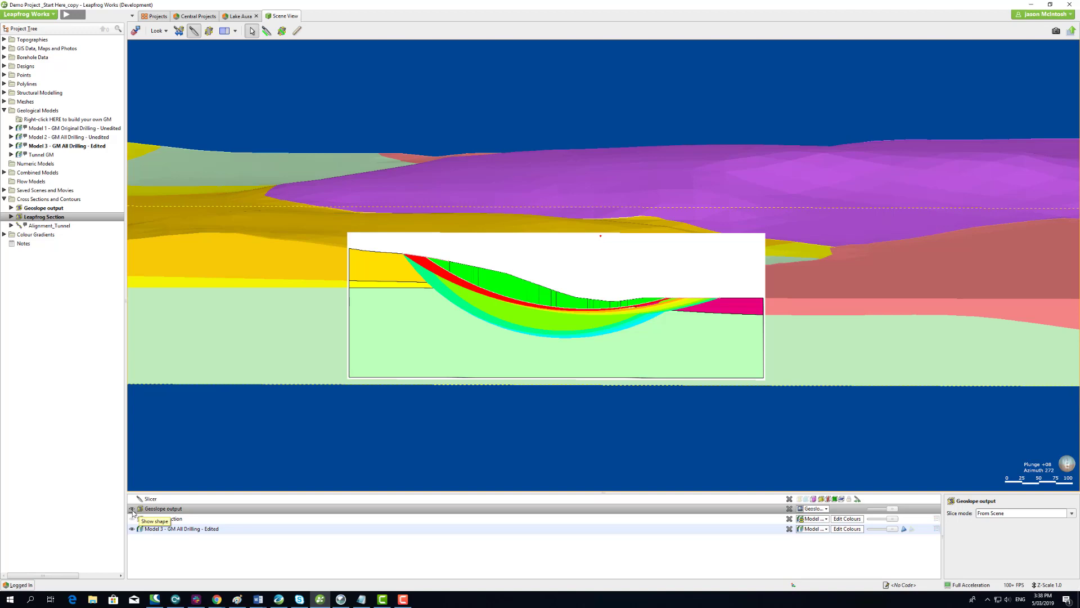
- Hide Geoslope output and export the Leapfrog Section with the Model 3 - GM All Drilling - Edited evaluation
{"action": "left_click", "coordinate": [132, 509]}
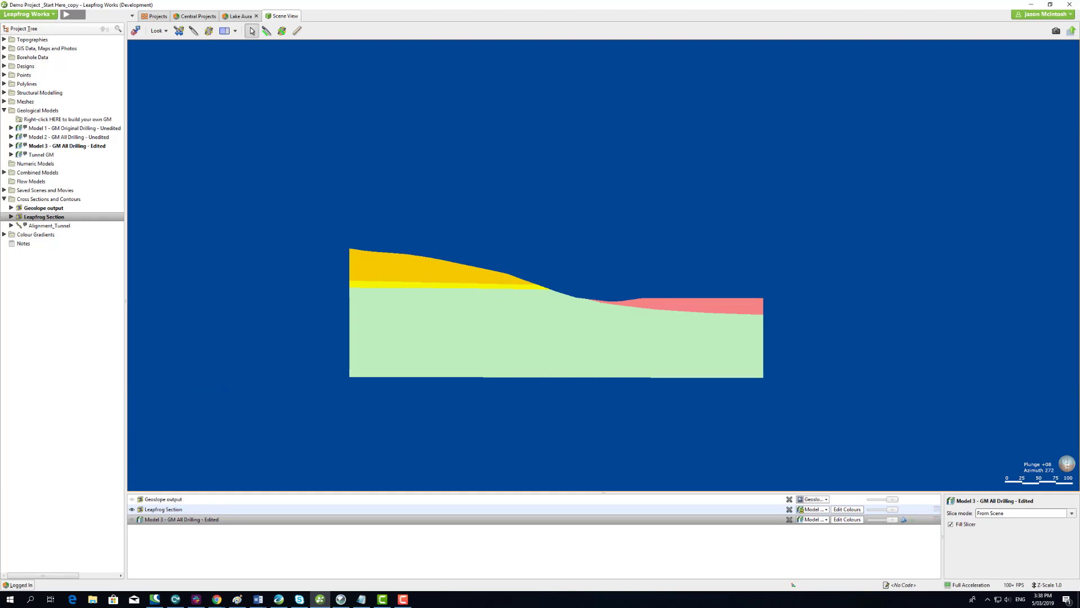
{"action": "right_click", "coordinate": [44, 216]}
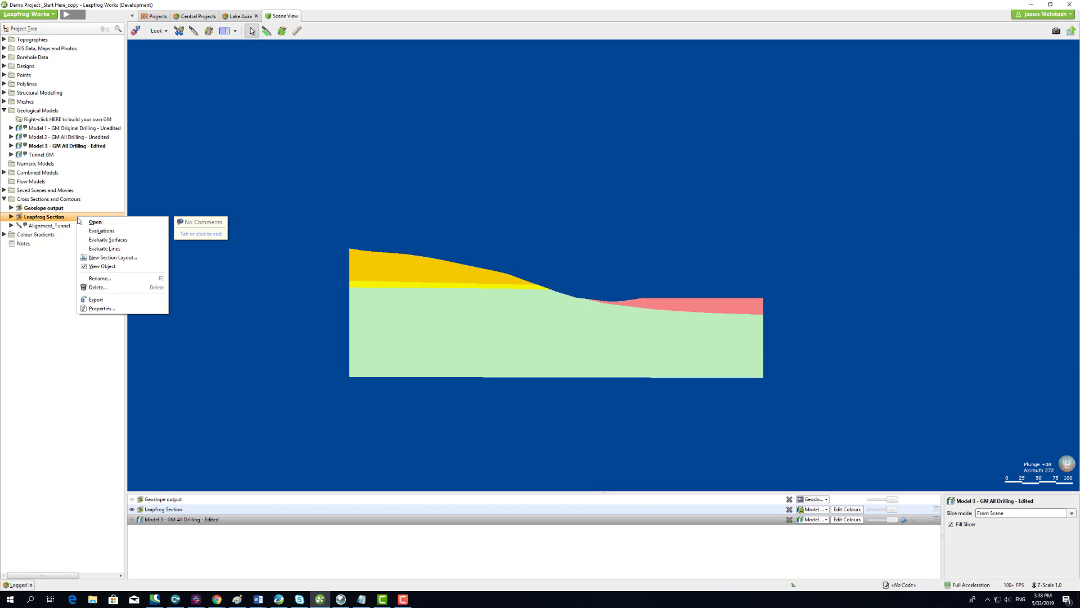
{"action": "mouse_move", "coordinate": [97, 300]}
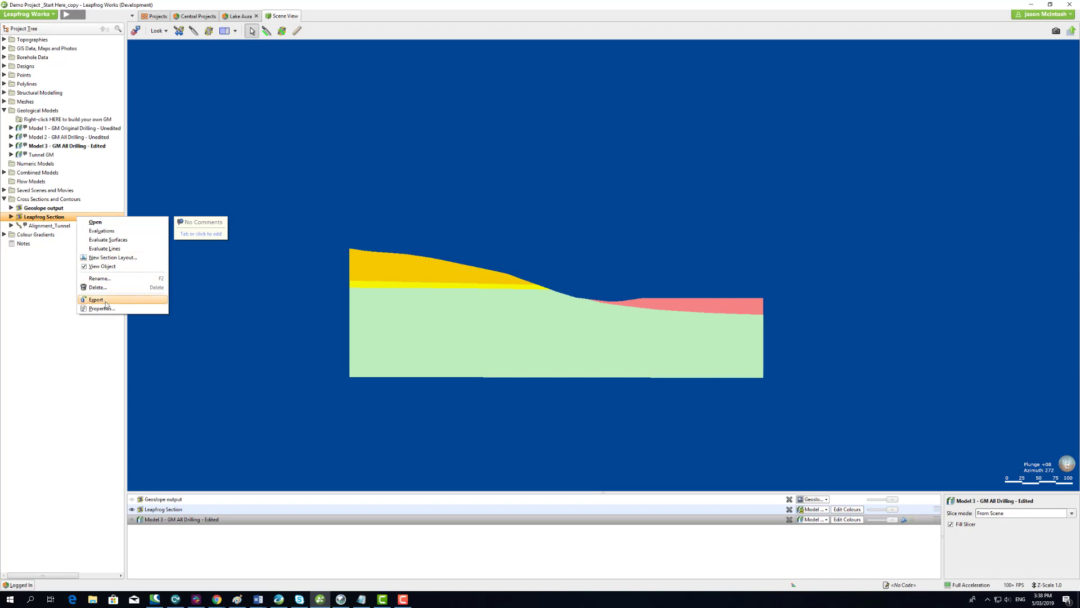
{"action": "left_click", "coordinate": [95, 299]}
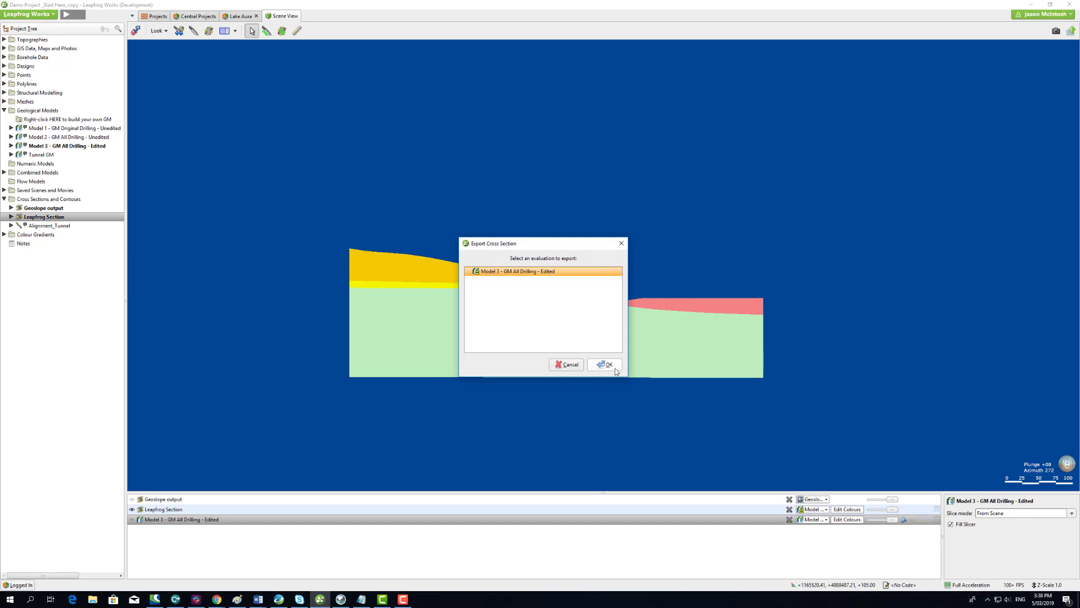
{"action": "left_click", "coordinate": [605, 364]}
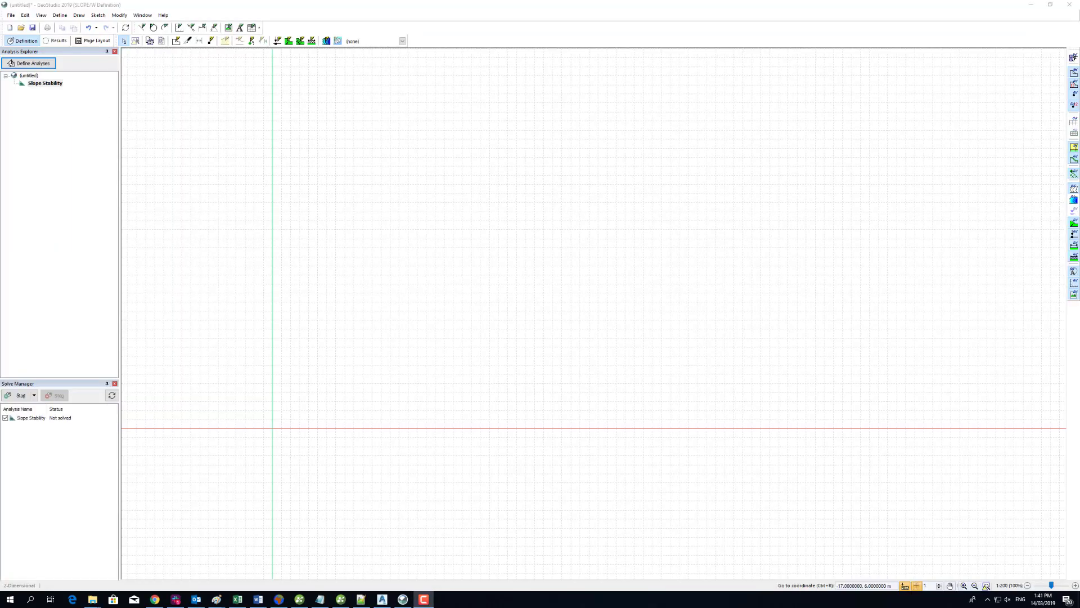
- Import the exported drawing, keeping its Sandy_gravel, Schist, Silt and Soil layers
{"action": "left_click", "coordinate": [10, 16]}
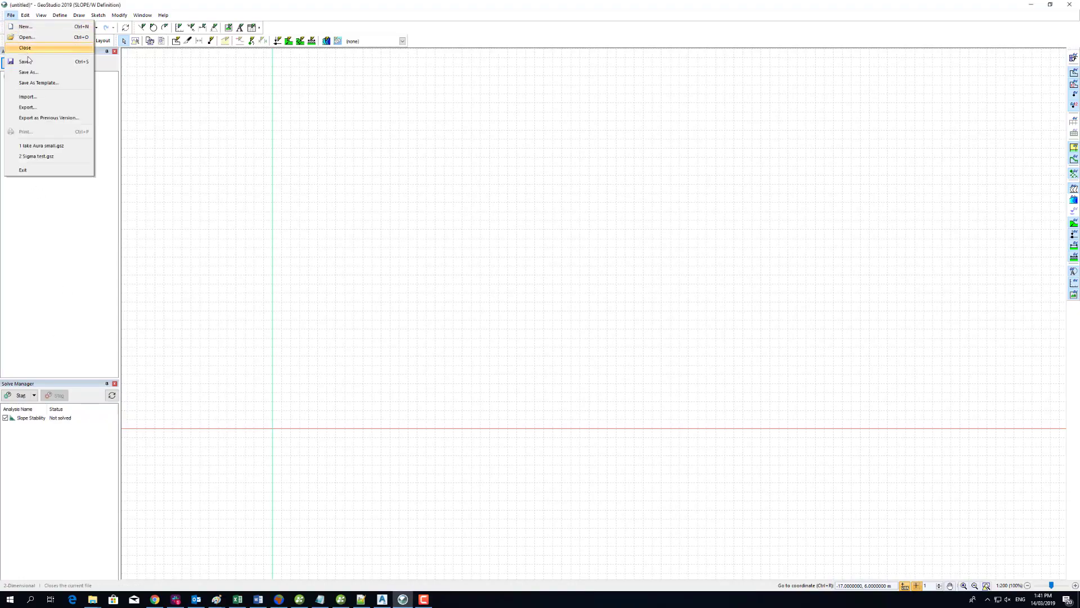
{"action": "left_click", "coordinate": [28, 96]}
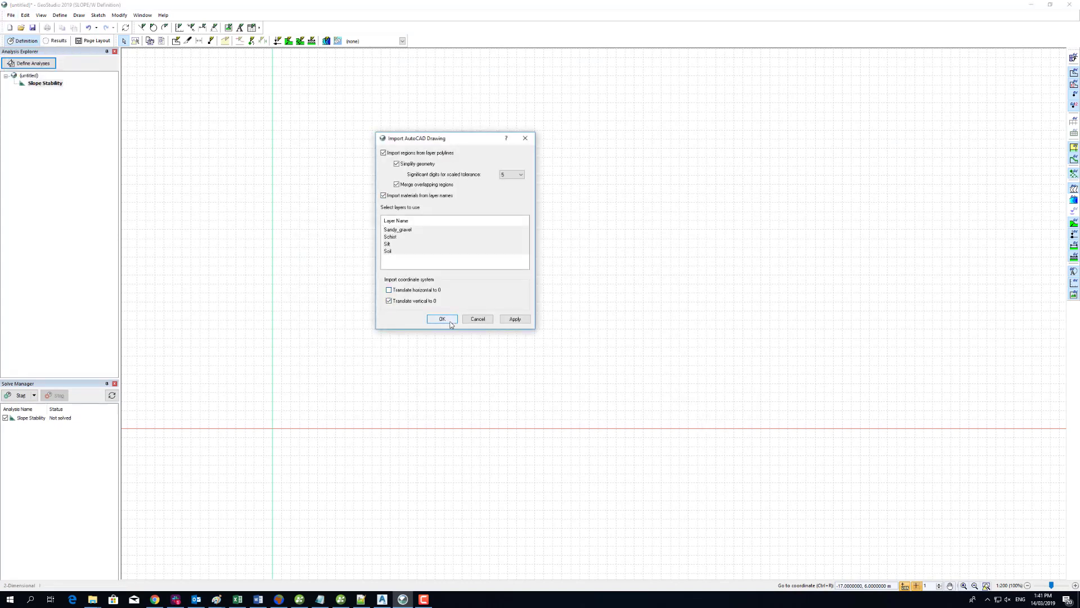
{"action": "left_click", "coordinate": [442, 319]}
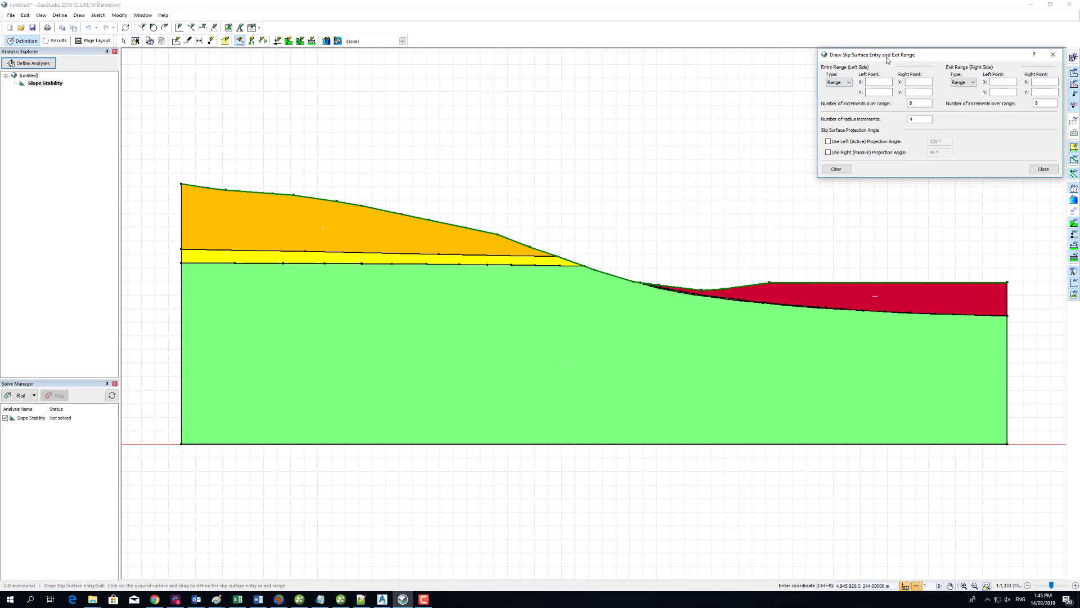
{"action": "mouse_move", "coordinate": [306, 196]}
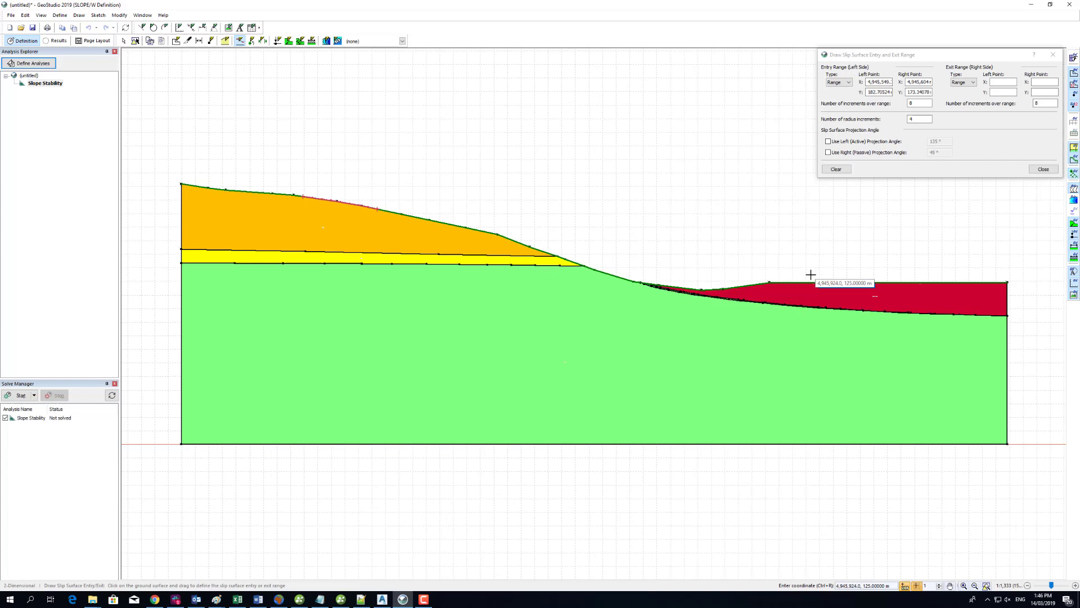
{"action": "mouse_move", "coordinate": [817, 281]}
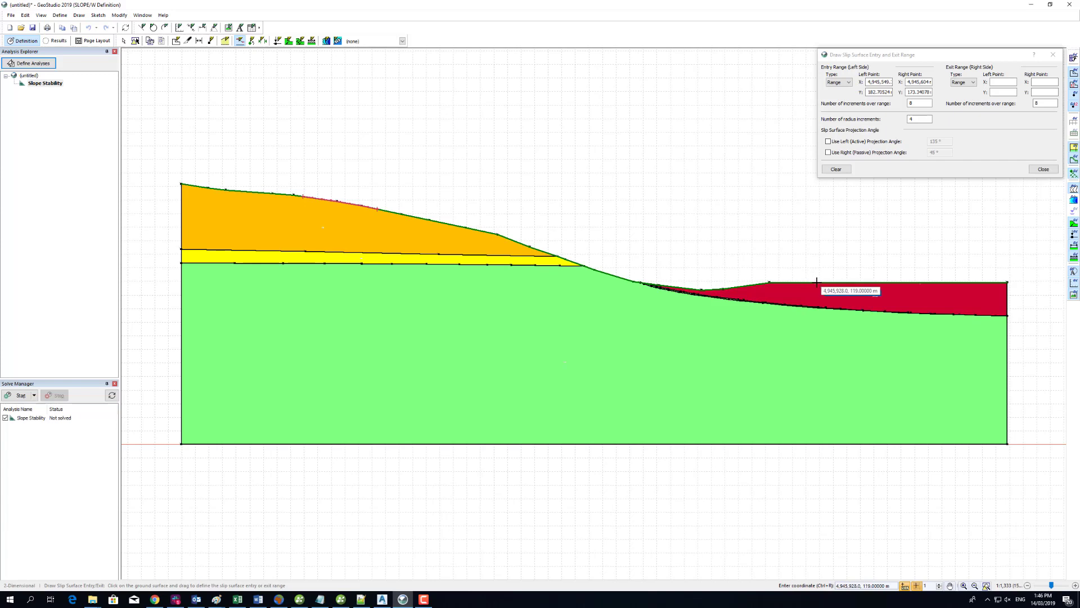
- Set the slip-surface exit range along the downslope toe and close the range tool
{"action": "left_click_drag", "start_coordinate": [817, 281], "coordinate": [889, 282]}
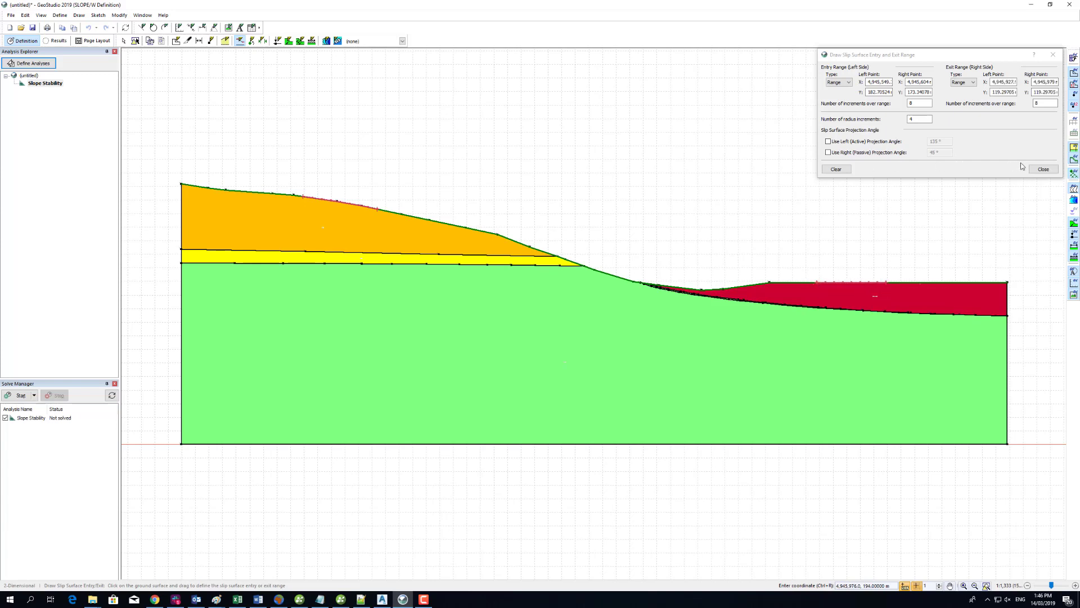
{"action": "left_click", "coordinate": [1043, 169]}
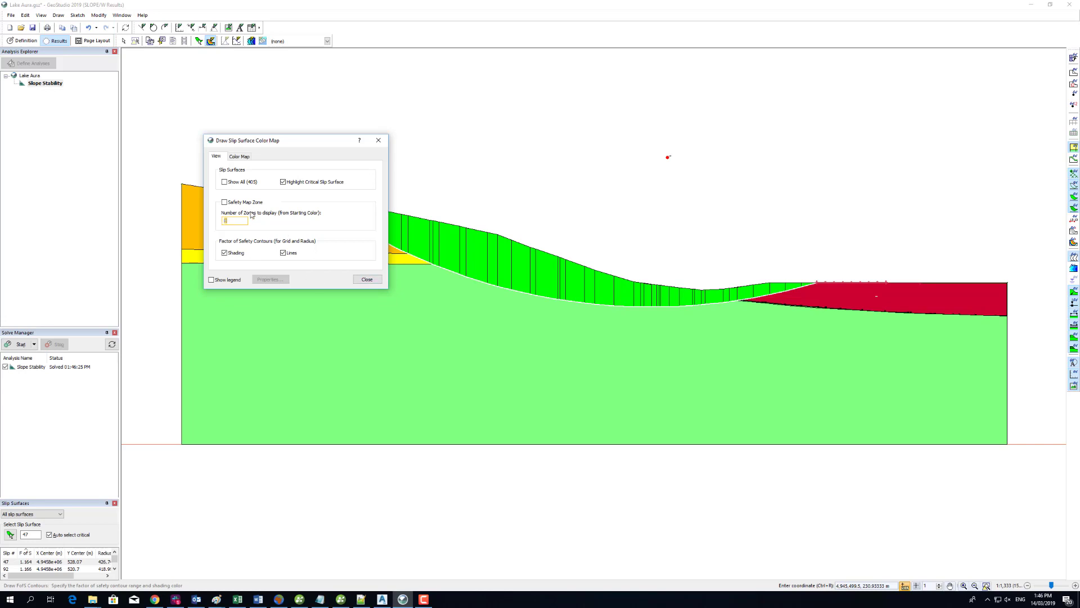
- Apply the slip-surface safety map colour shading to the solved Lake Aura section
{"action": "left_click", "coordinate": [367, 279]}
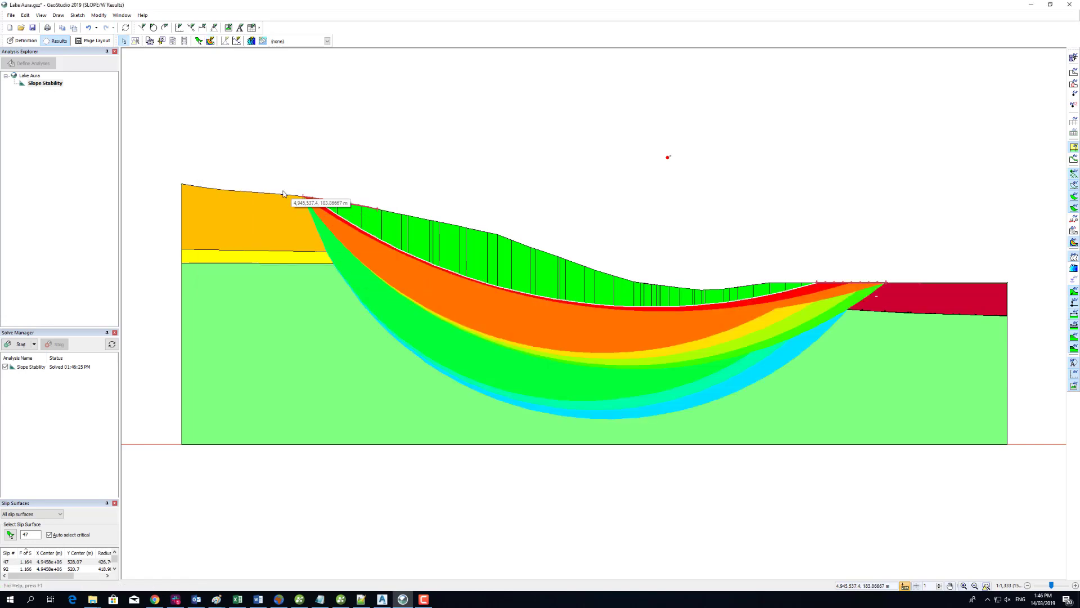
{"action": "left_click", "coordinate": [10, 14]}
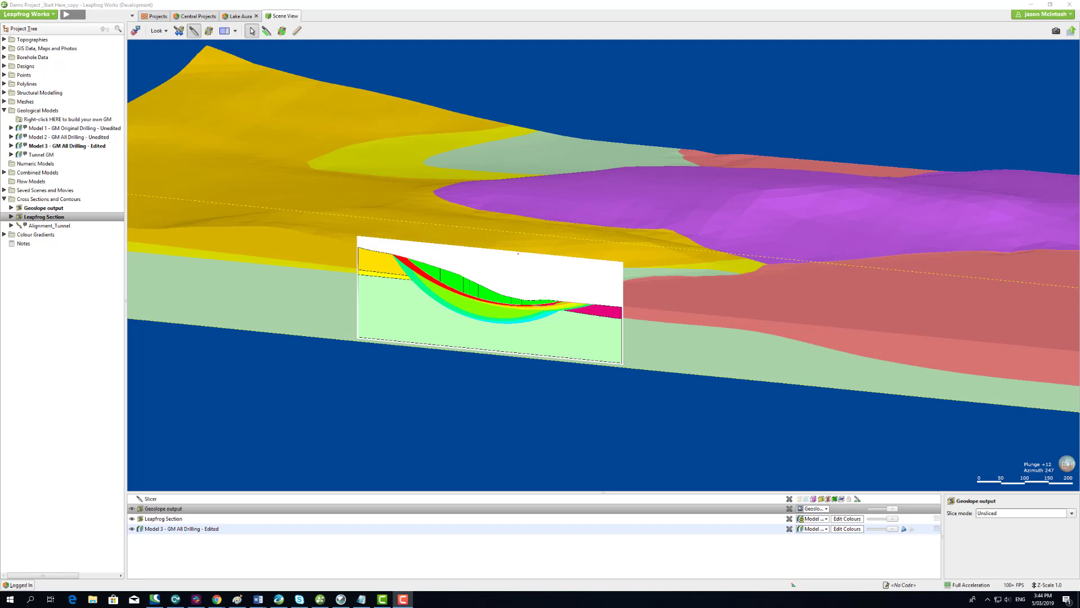
{"action": "mouse_move", "coordinate": [137, 546]}
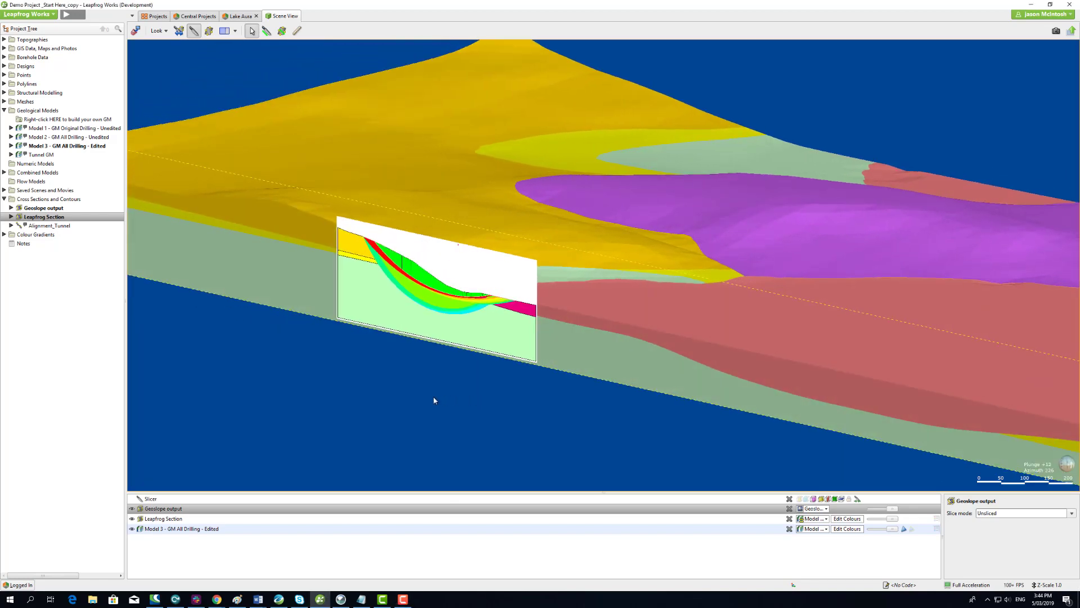
- Orbit the Leapfrog scene around the unsliced safety-map section within the geological model
{"action": "left_click_drag", "start_coordinate": [434, 402], "coordinate": [334, 401]}
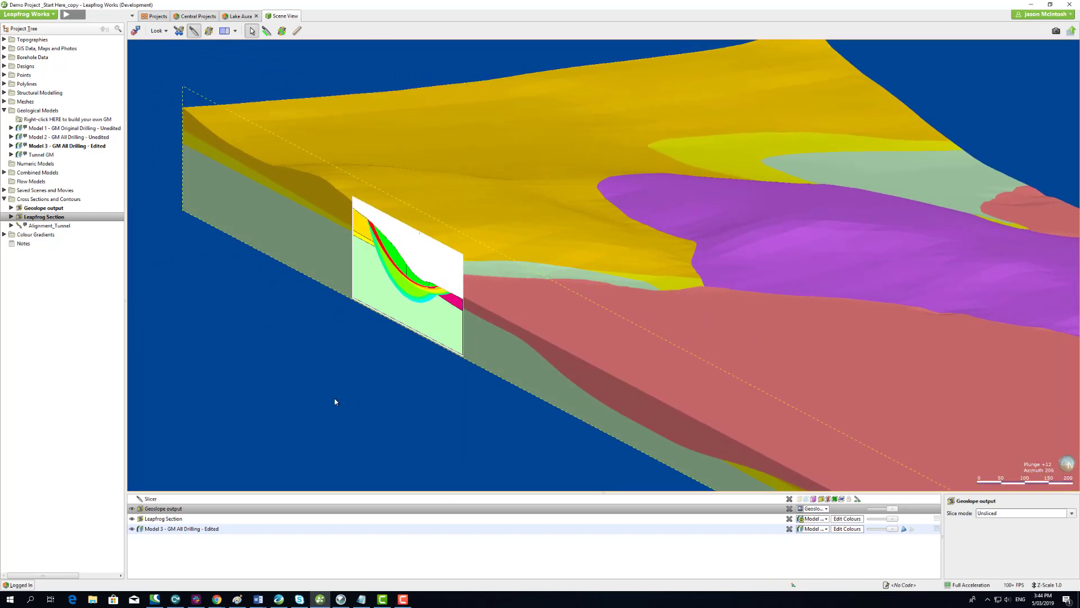